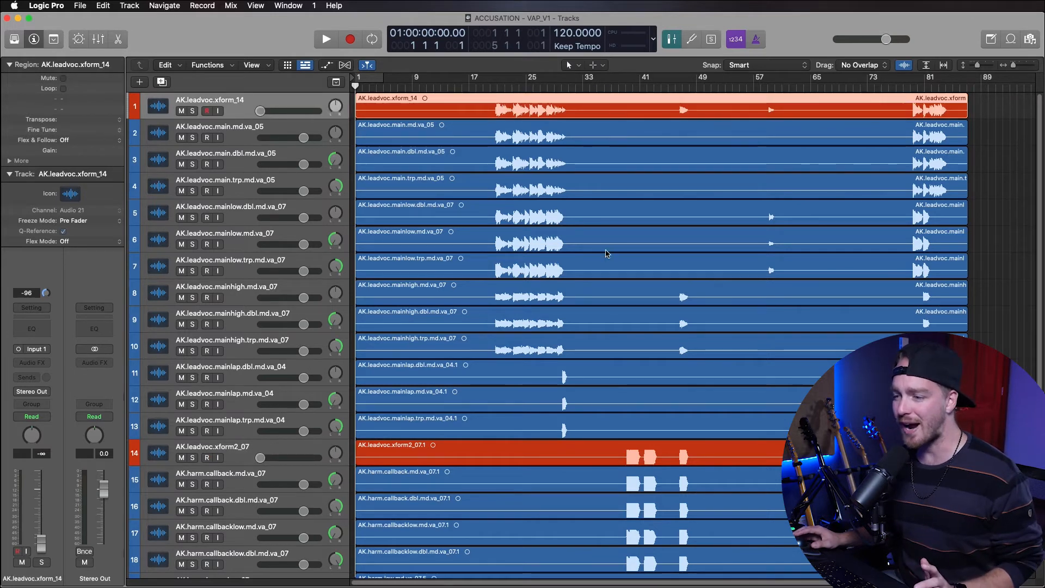
{"action": "mouse_move", "coordinate": [604, 396]}
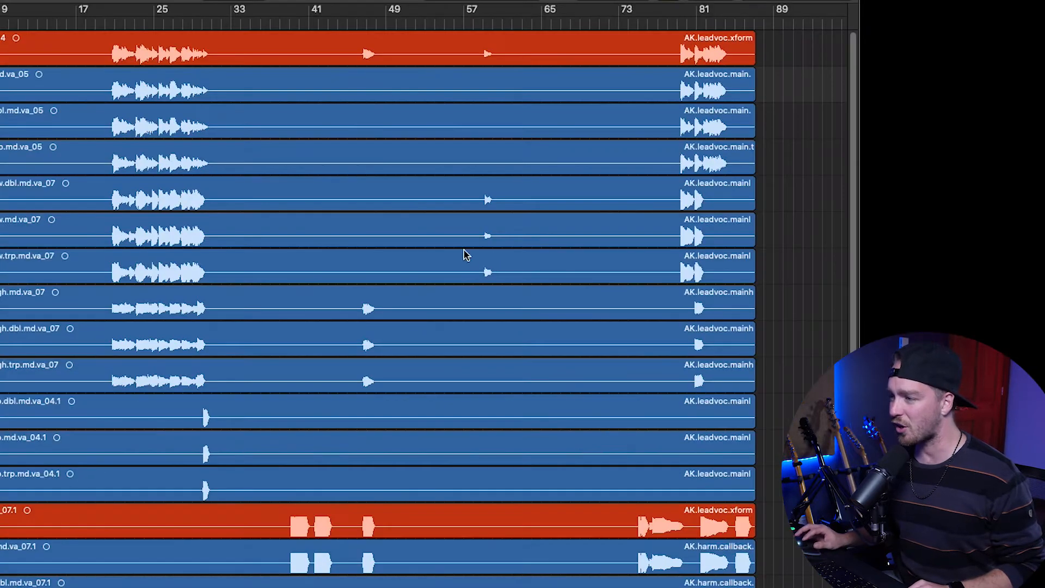
{"action": "mouse_move", "coordinate": [371, 301]}
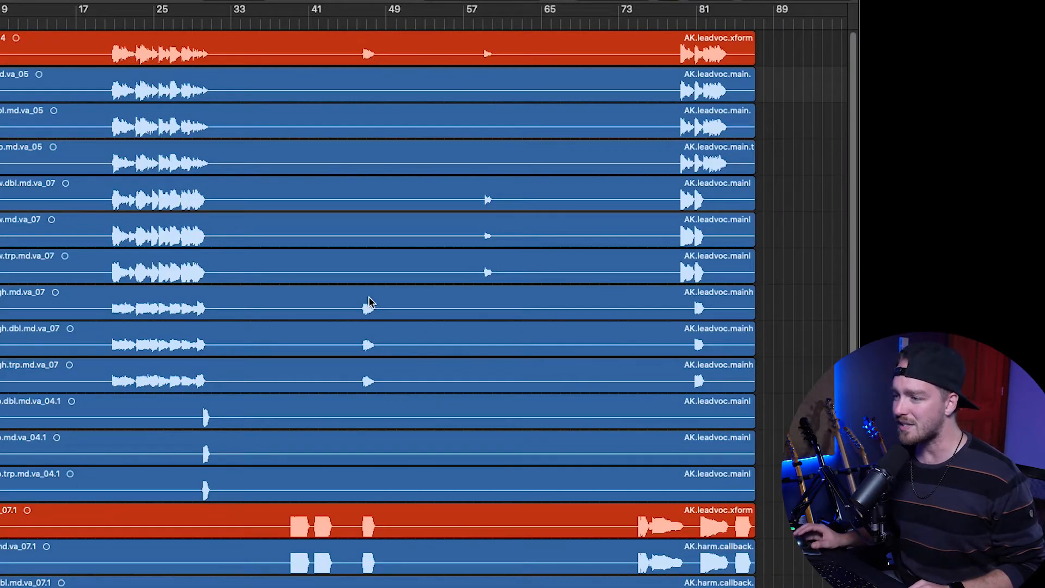
{"action": "mouse_move", "coordinate": [694, 97]}
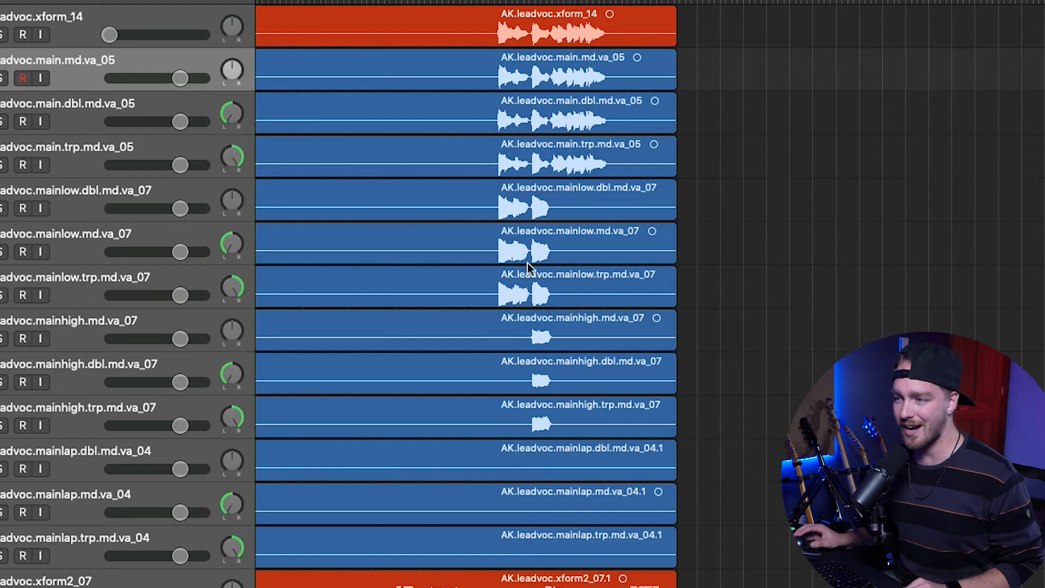
{"action": "mouse_move", "coordinate": [553, 403]}
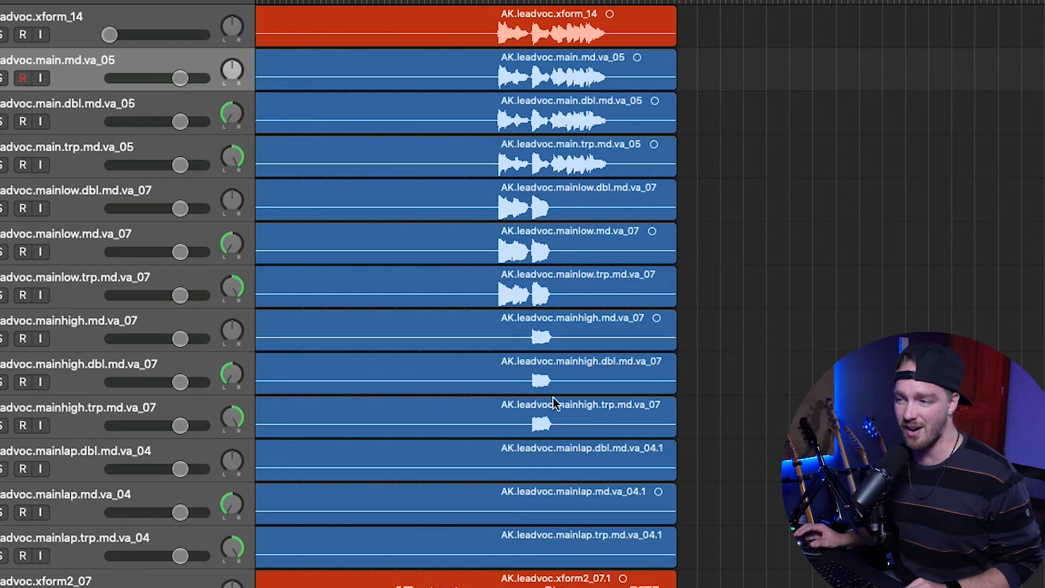
{"action": "mouse_move", "coordinate": [553, 403]}
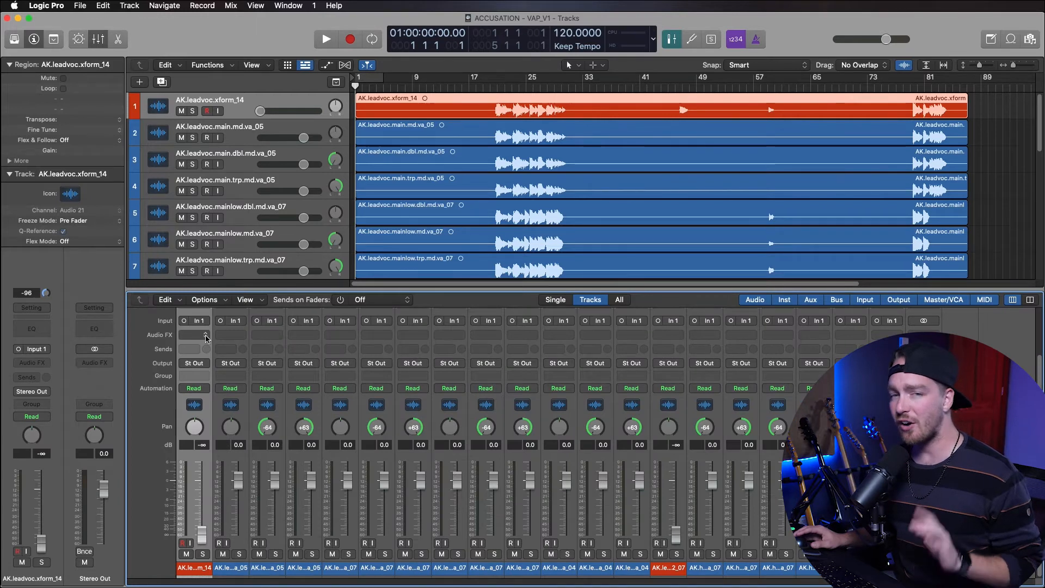
{"action": "mouse_move", "coordinate": [205, 335]}
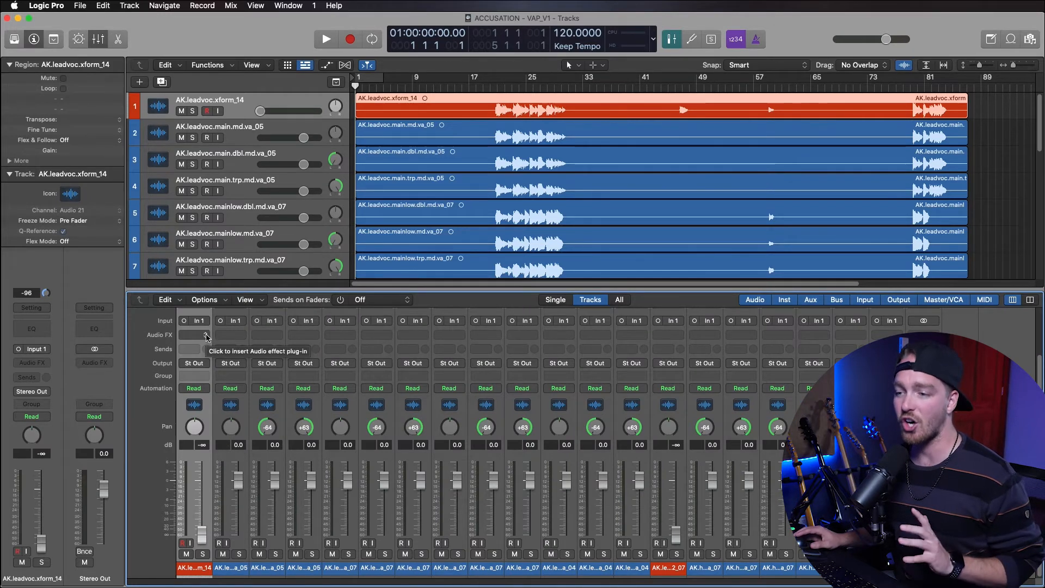
Bring up the effect plug-in list on the AK.leadvoc.xform_14 guide track's Audio FX slot.
{"action": "left_click", "coordinate": [194, 334]}
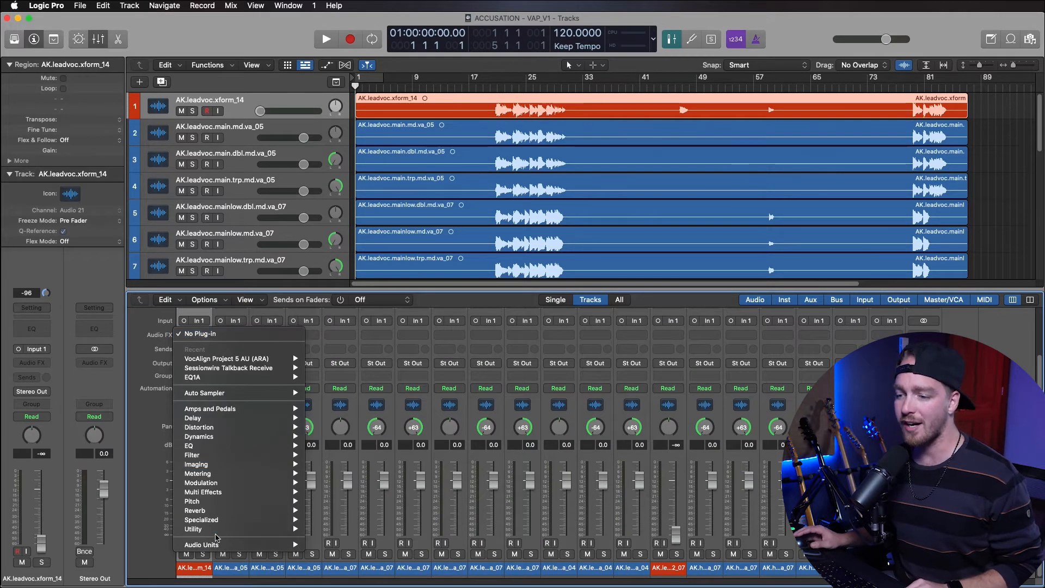
{"action": "mouse_move", "coordinate": [203, 545]}
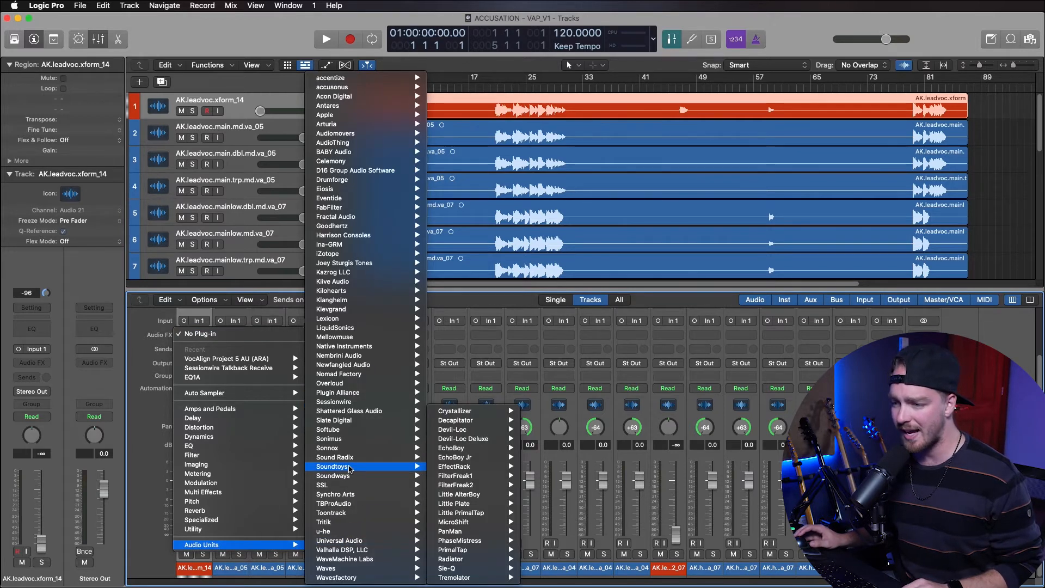
{"action": "mouse_move", "coordinate": [349, 411]}
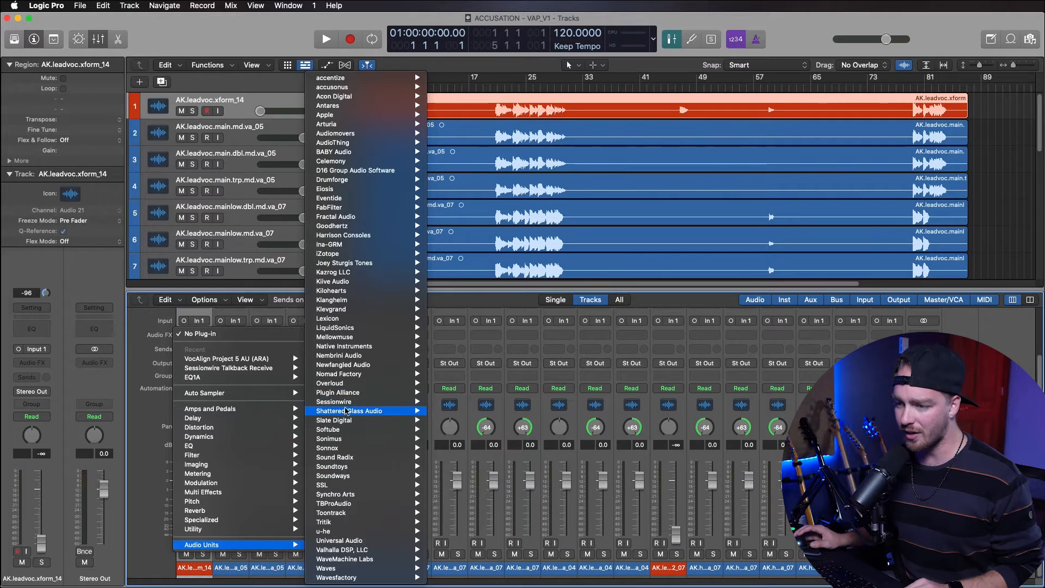
{"action": "mouse_move", "coordinate": [337, 494]}
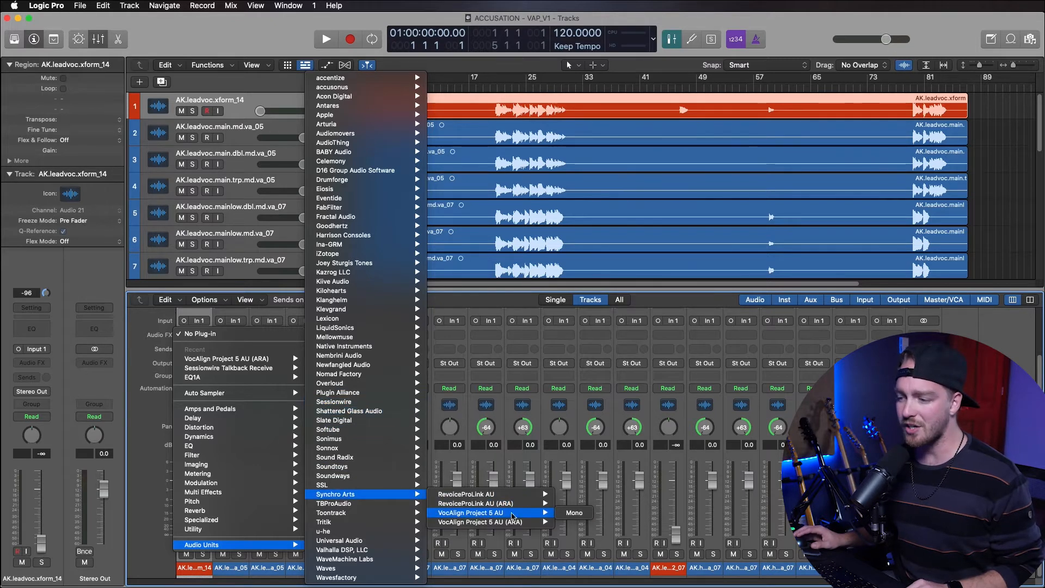
{"action": "mouse_move", "coordinate": [486, 522]}
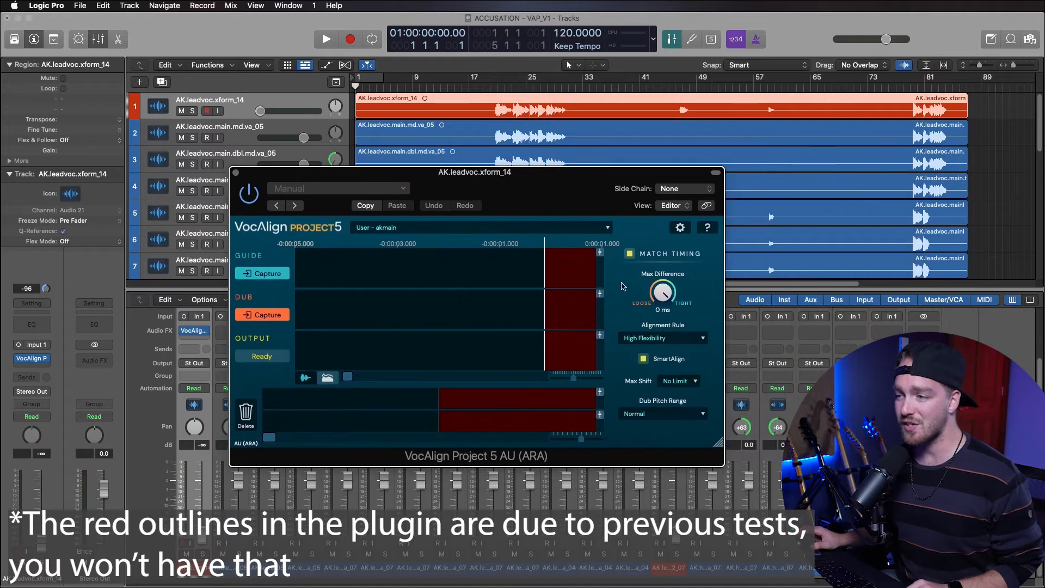
{"action": "left_click_drag", "start_coordinate": [719, 468], "coordinate": [760, 460]}
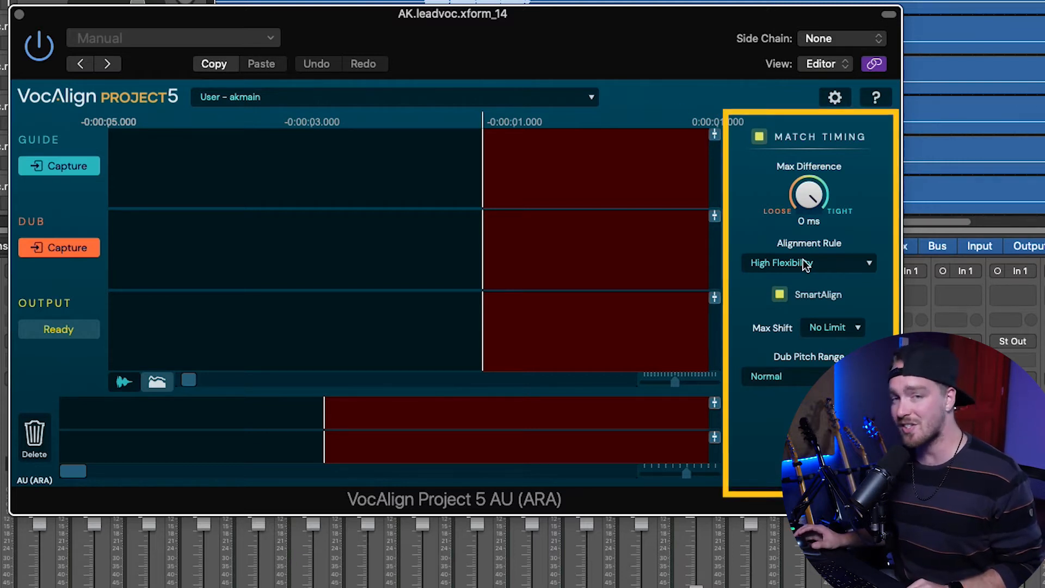
{"action": "mouse_move", "coordinate": [851, 277]}
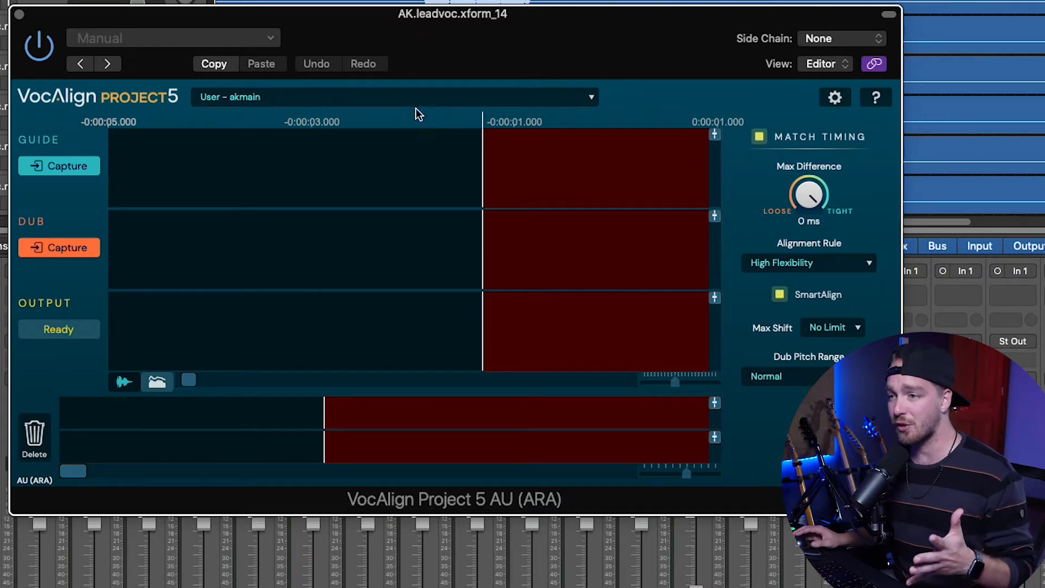
{"action": "mouse_move", "coordinate": [505, 23]}
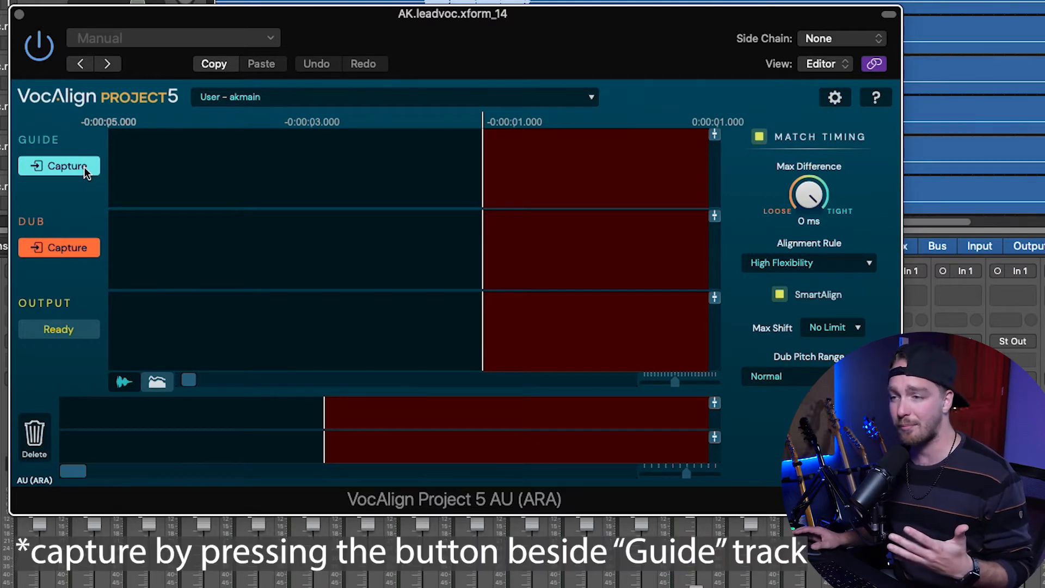
Start capturing AK.leadvoc.xform_14.wav as the VocAlign guide audio.
{"action": "left_click", "coordinate": [59, 166]}
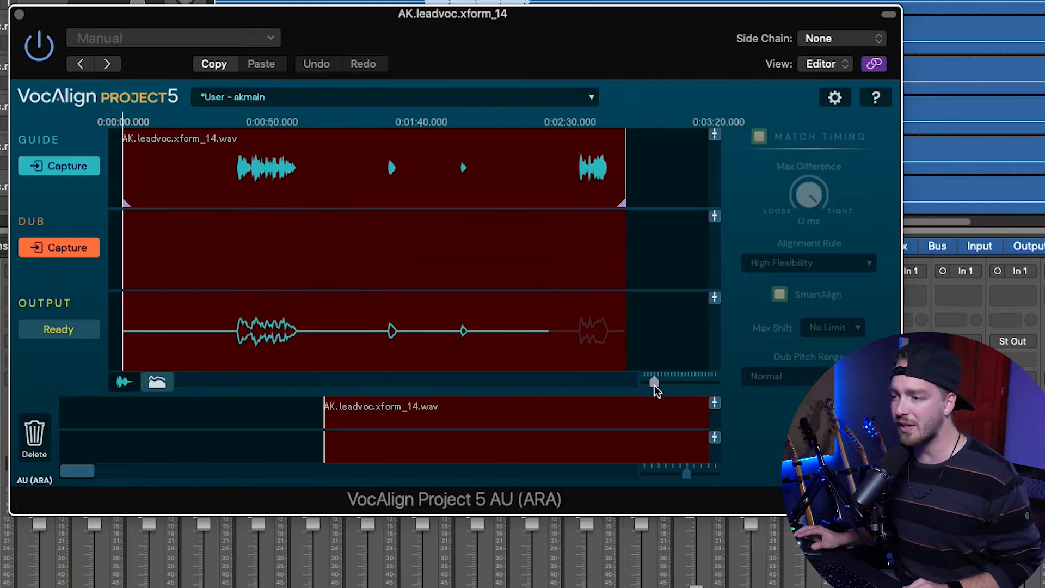
{"action": "mouse_move", "coordinate": [411, 231]}
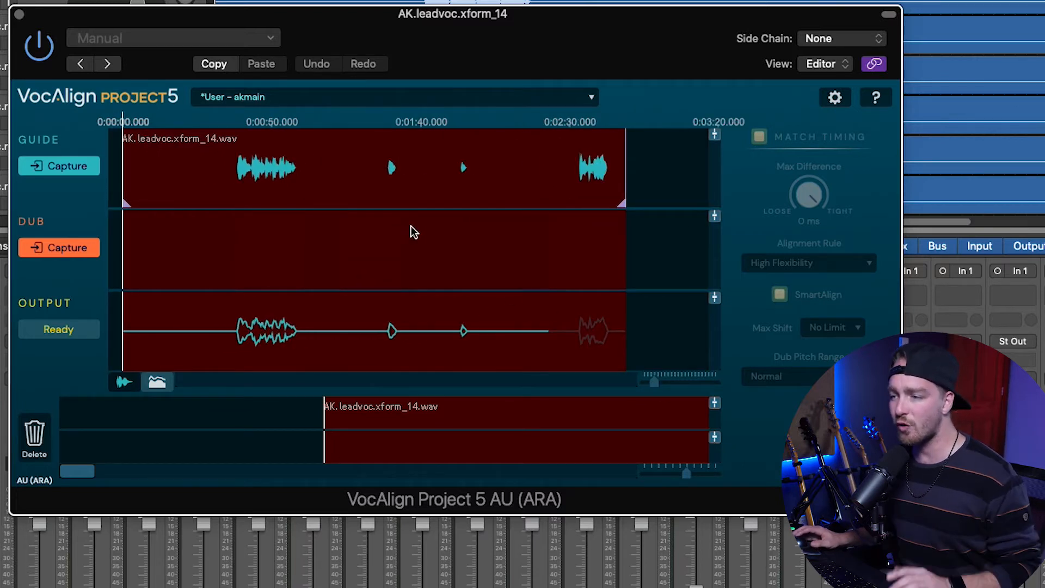
{"action": "mouse_move", "coordinate": [365, 216]}
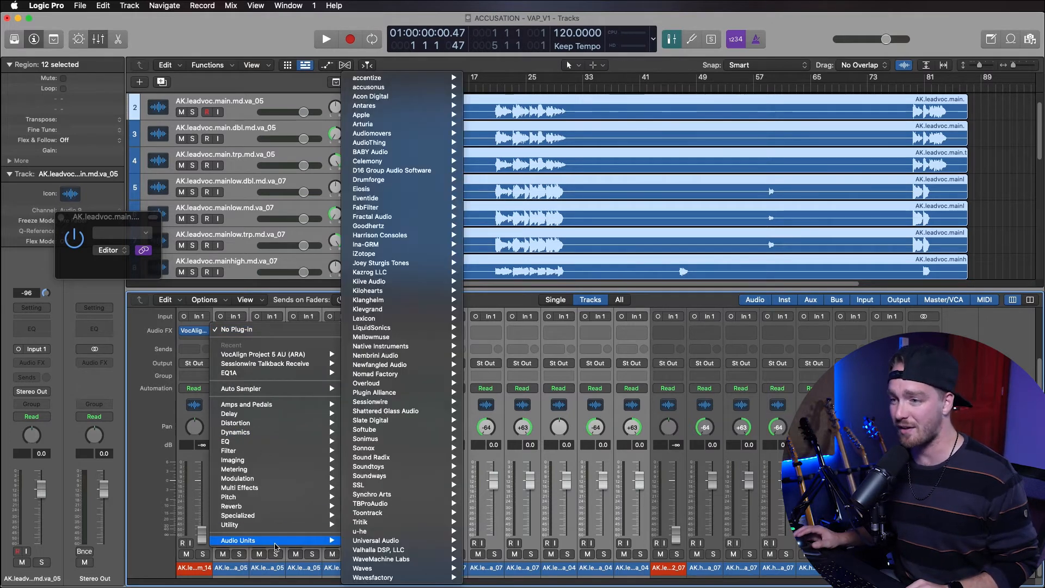
{"action": "mouse_move", "coordinate": [365, 447]}
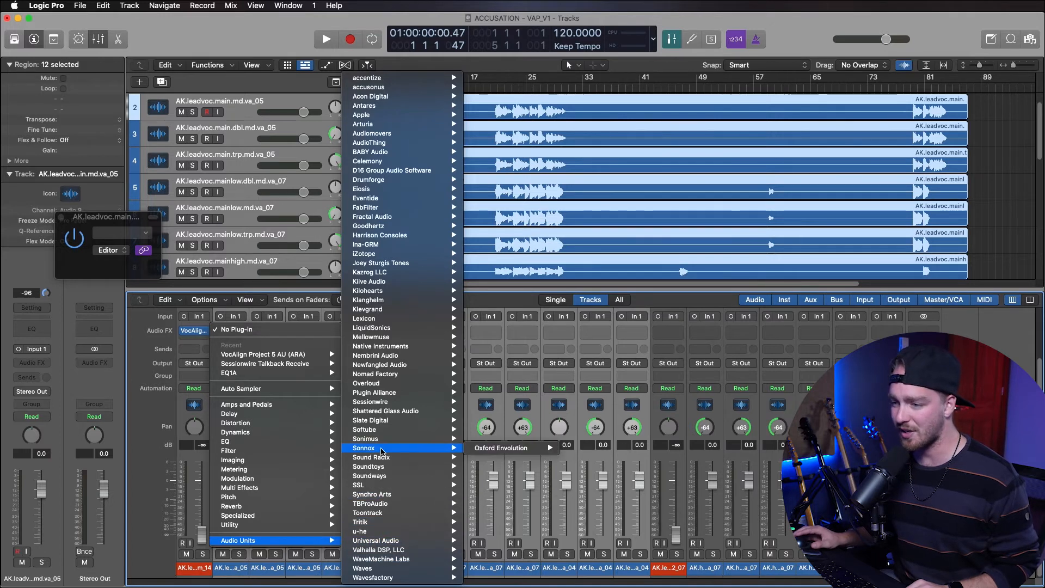
{"action": "mouse_move", "coordinate": [374, 495]}
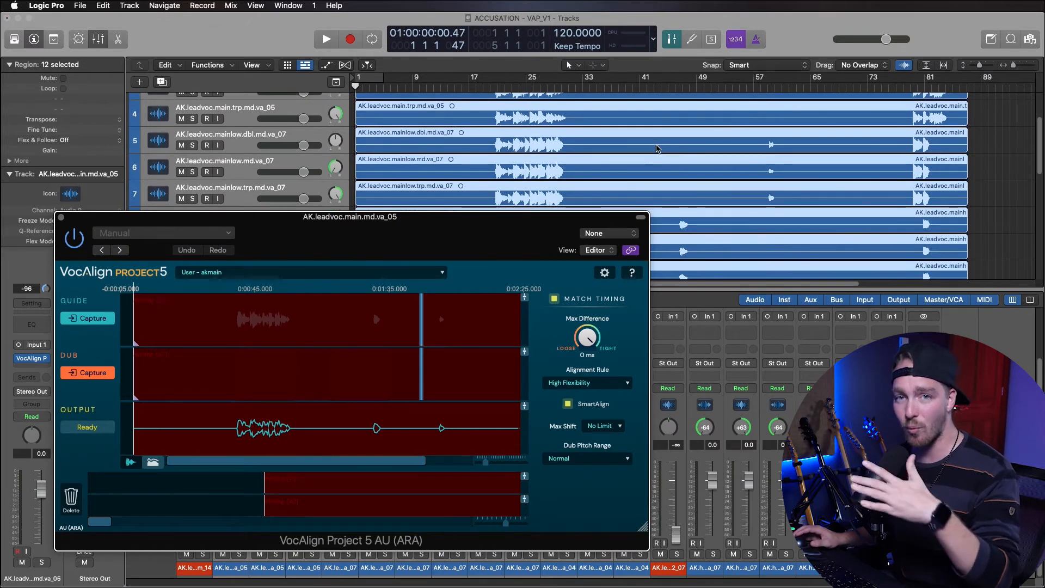
Capture the mainlap.trp.md.va_04 take as the dub and start processing its aligned output.
{"action": "scroll", "scroll_direction": "down", "scroll_amount": 3}
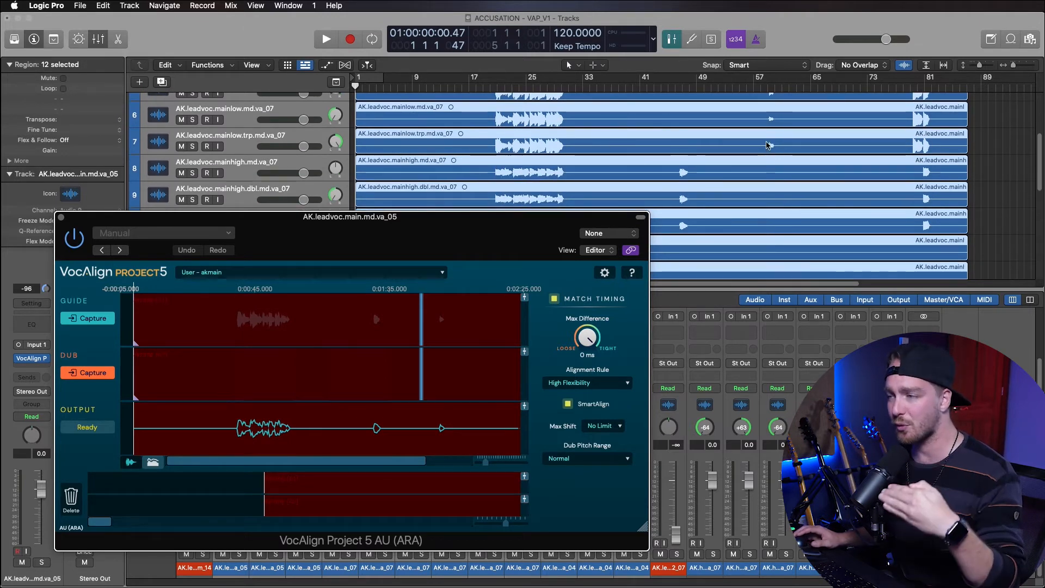
{"action": "left_click", "coordinate": [88, 373]}
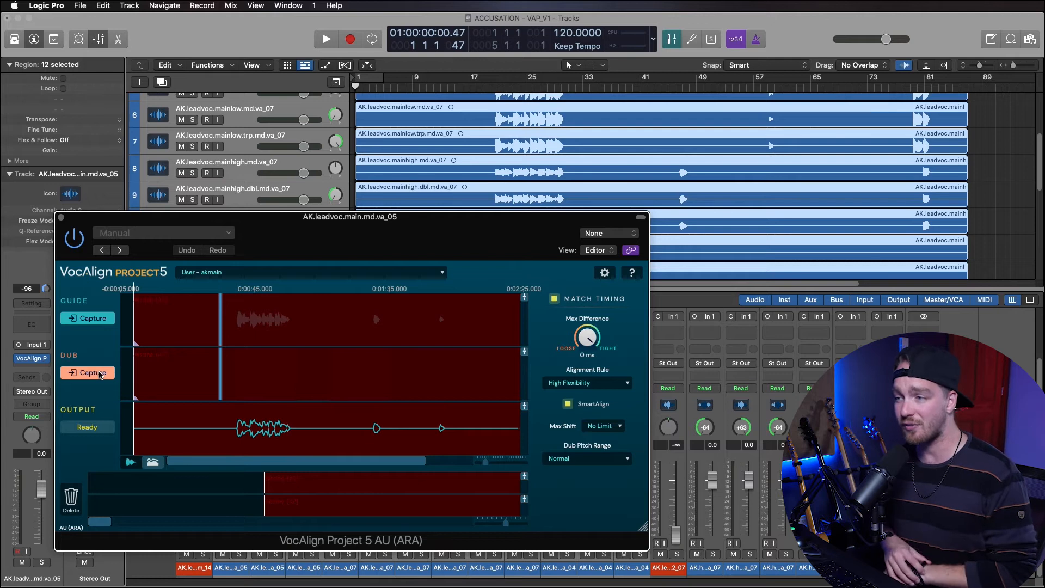
{"action": "mouse_move", "coordinate": [104, 367]}
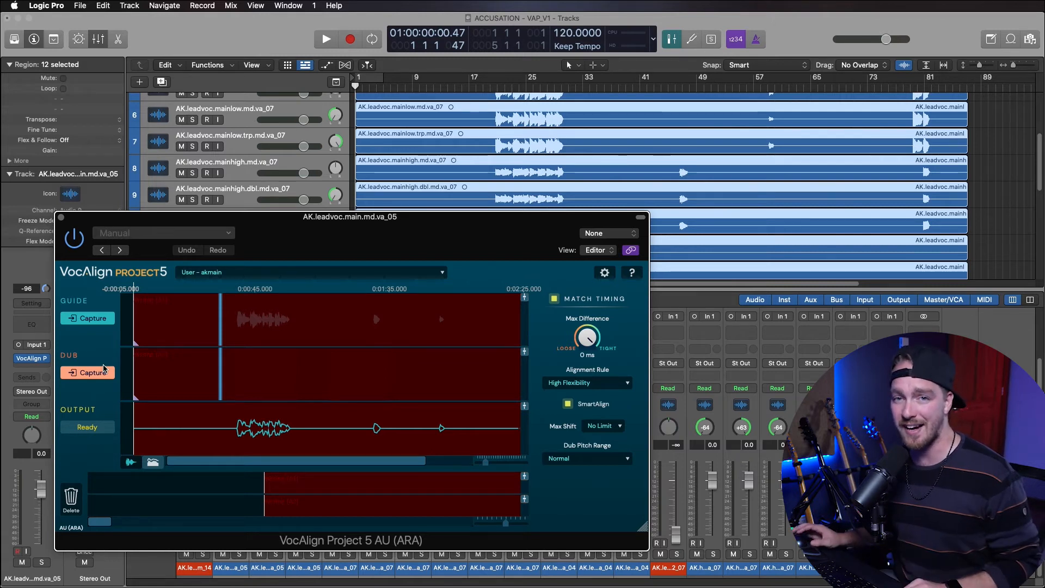
{"action": "left_click", "coordinate": [87, 373]}
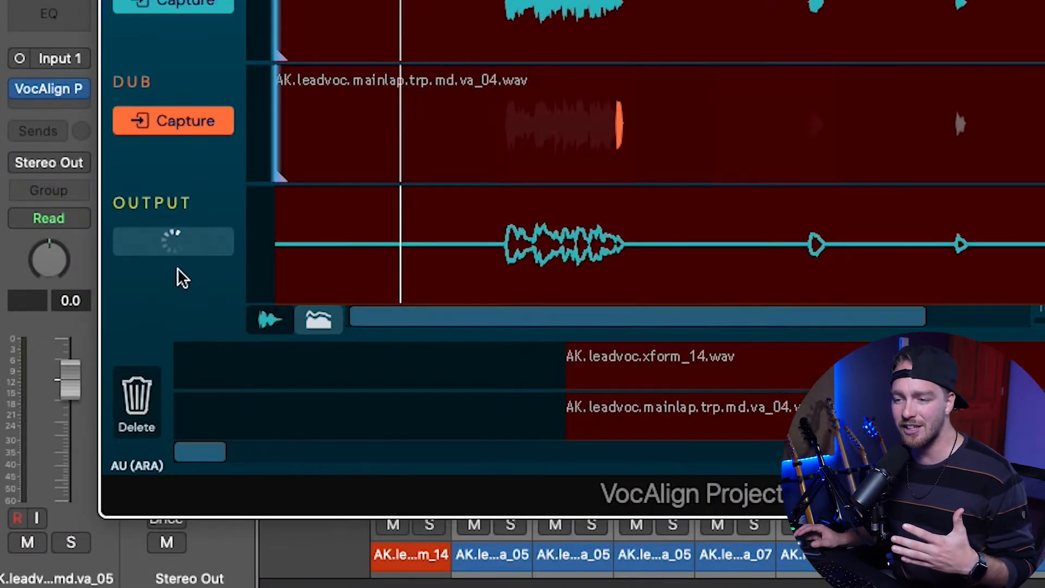
{"action": "mouse_move", "coordinate": [165, 286]}
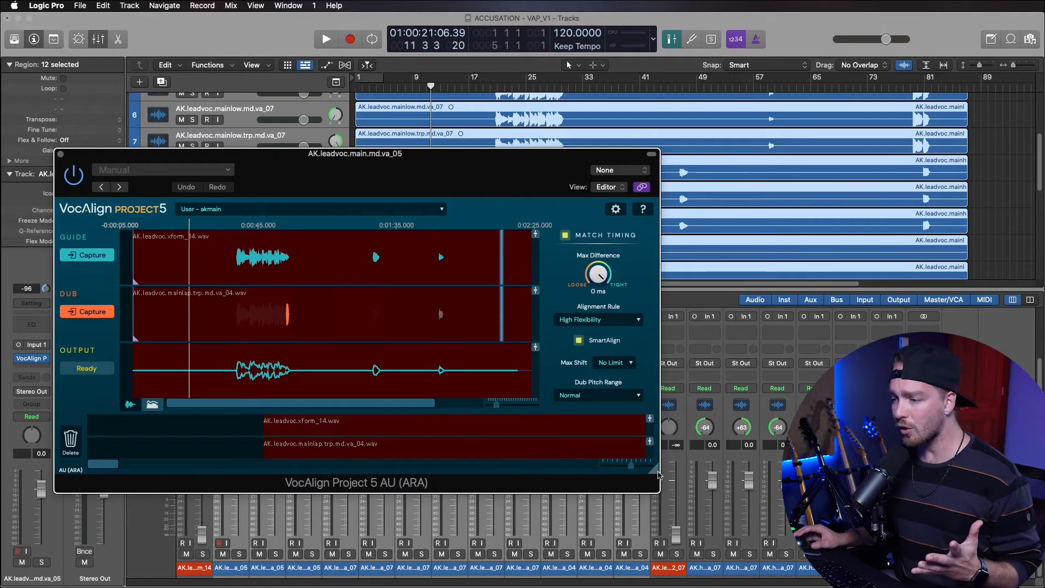
Enlarge the VocAlign plugin window by dragging its bottom-right corner.
{"action": "left_click_drag", "start_coordinate": [657, 474], "coordinate": [747, 513]}
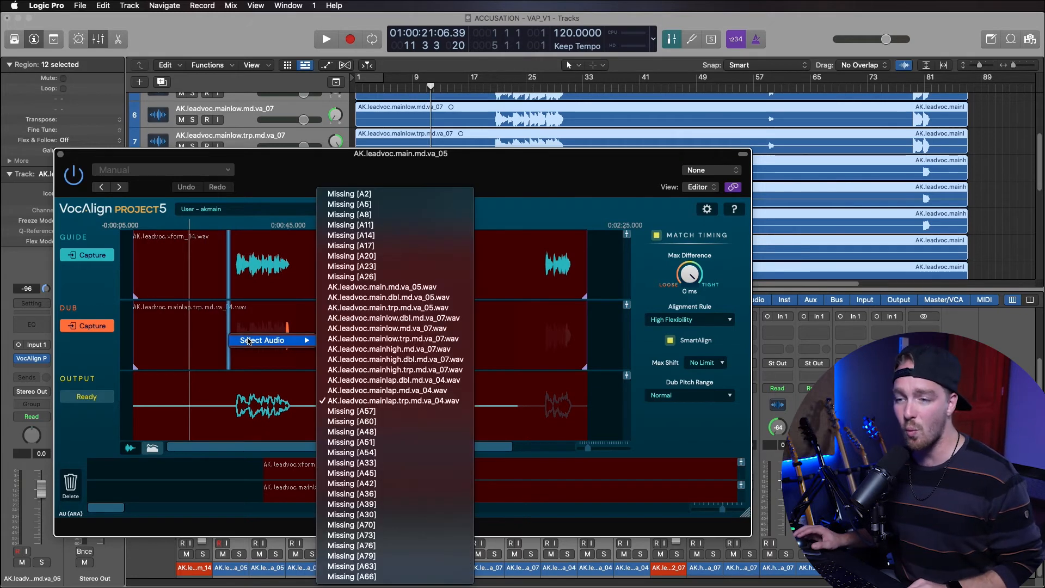
{"action": "left_click", "coordinate": [392, 399]}
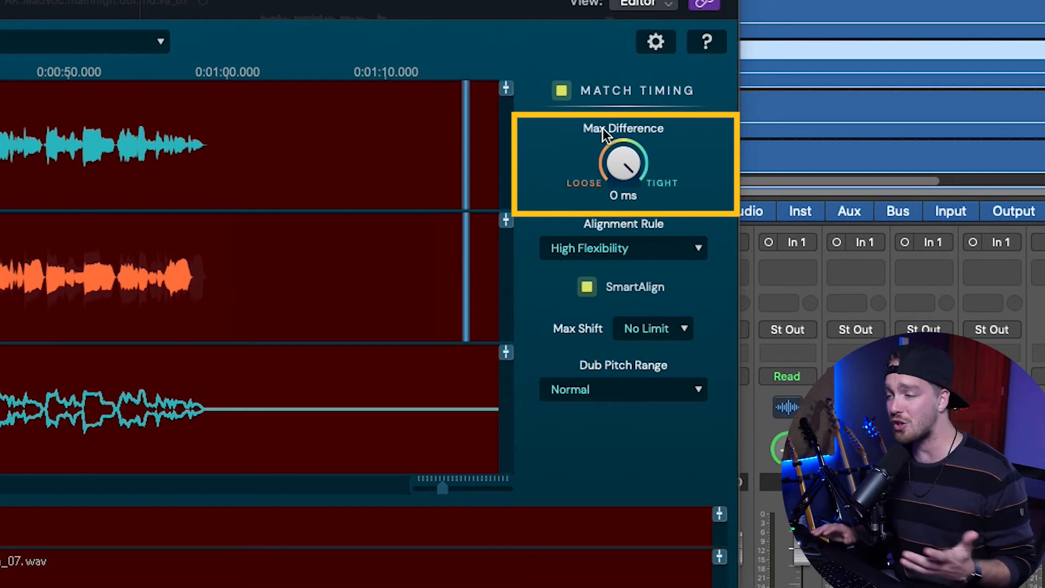
{"action": "mouse_move", "coordinate": [626, 164]}
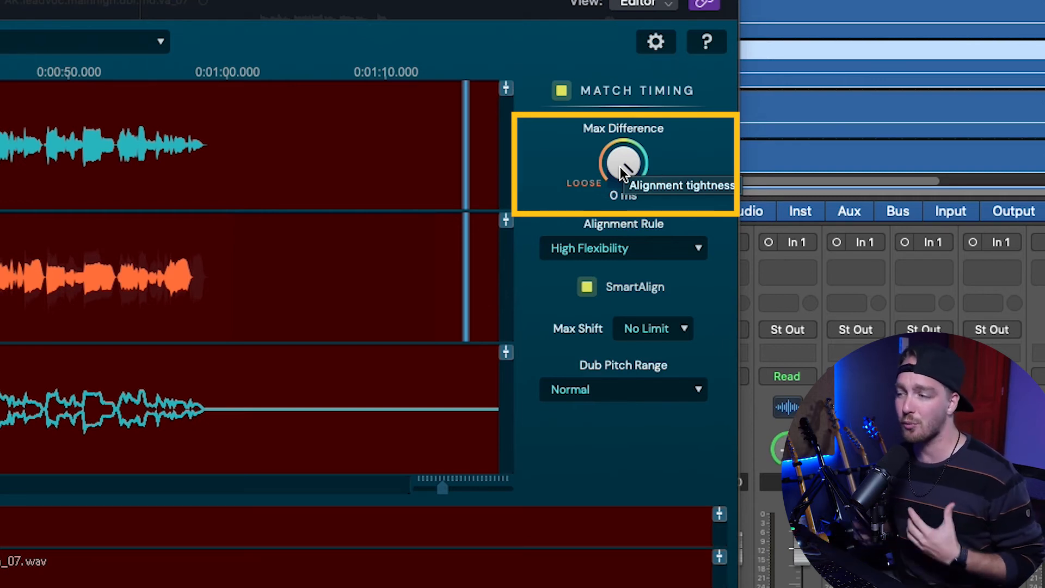
{"action": "mouse_move", "coordinate": [644, 259]}
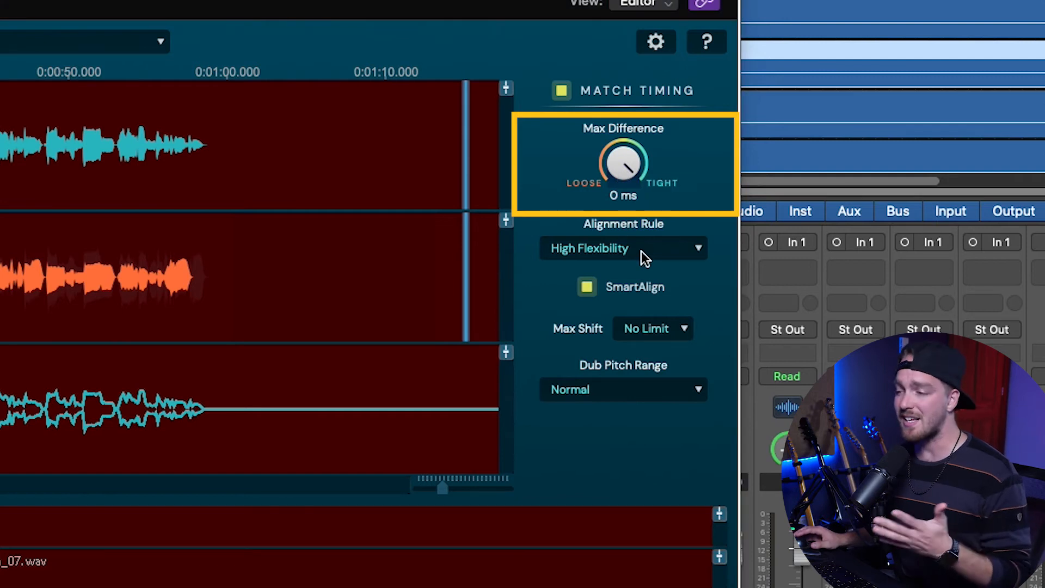
Bring up the seven alignment rule choices for the mainhigh.trp.md.va_07 dub.
{"action": "left_click", "coordinate": [623, 248]}
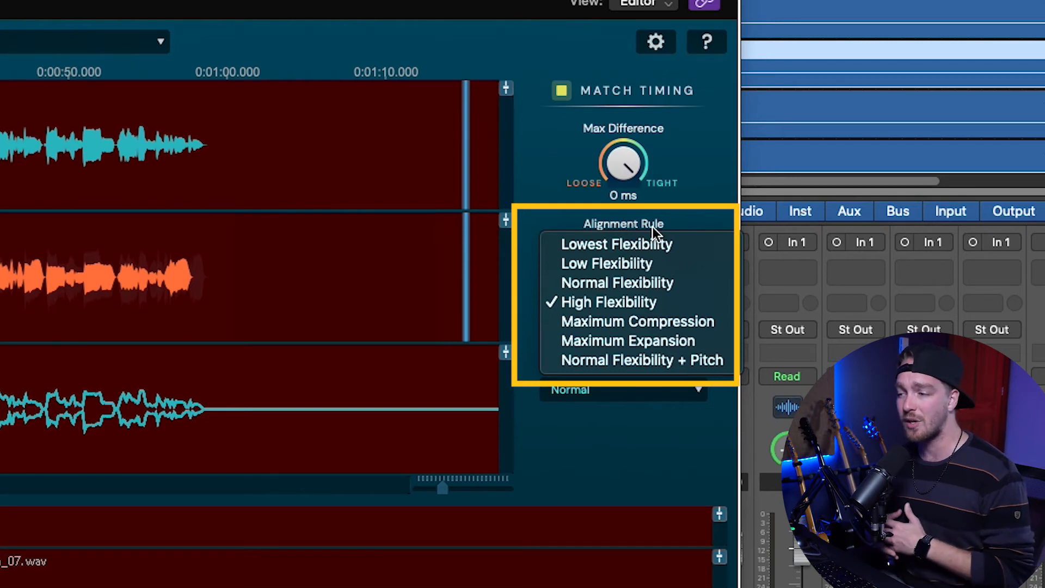
{"action": "mouse_move", "coordinate": [617, 283]}
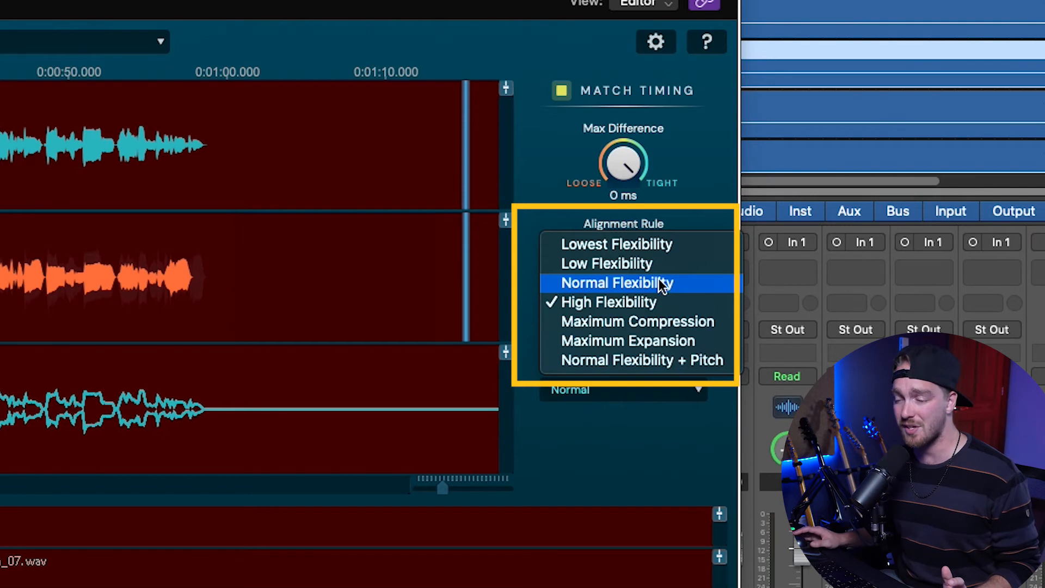
{"action": "mouse_move", "coordinate": [663, 302]}
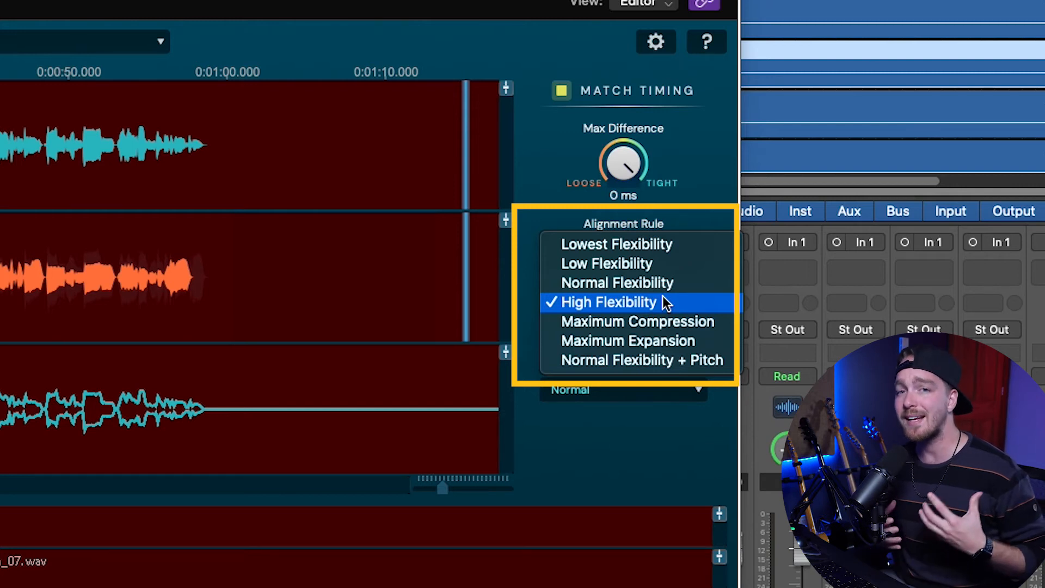
{"action": "mouse_move", "coordinate": [616, 284]}
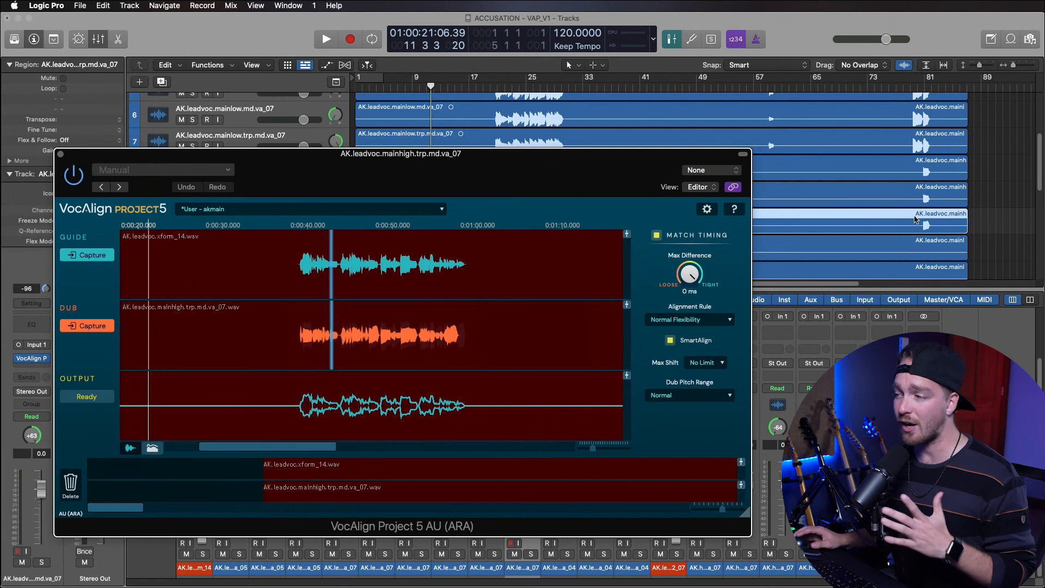
{"action": "mouse_move", "coordinate": [876, 222]}
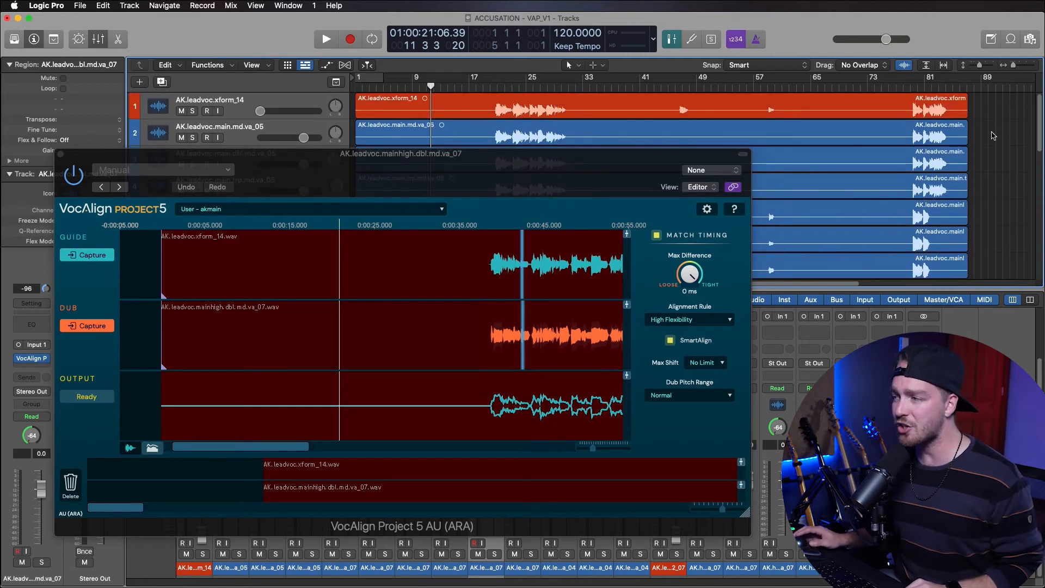
Choose Normal Flexibility as the alignment rule for the mainhigh.dbl.md.va_07 dub, SmartAlign on.
{"action": "scroll", "scroll_direction": "down", "scroll_amount": 3}
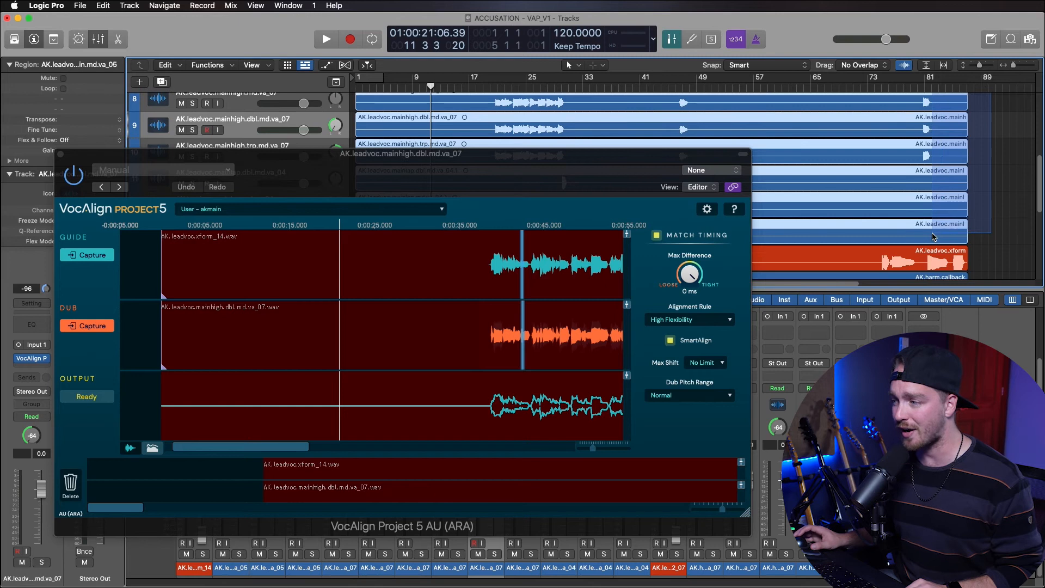
{"action": "left_click", "coordinate": [689, 319]}
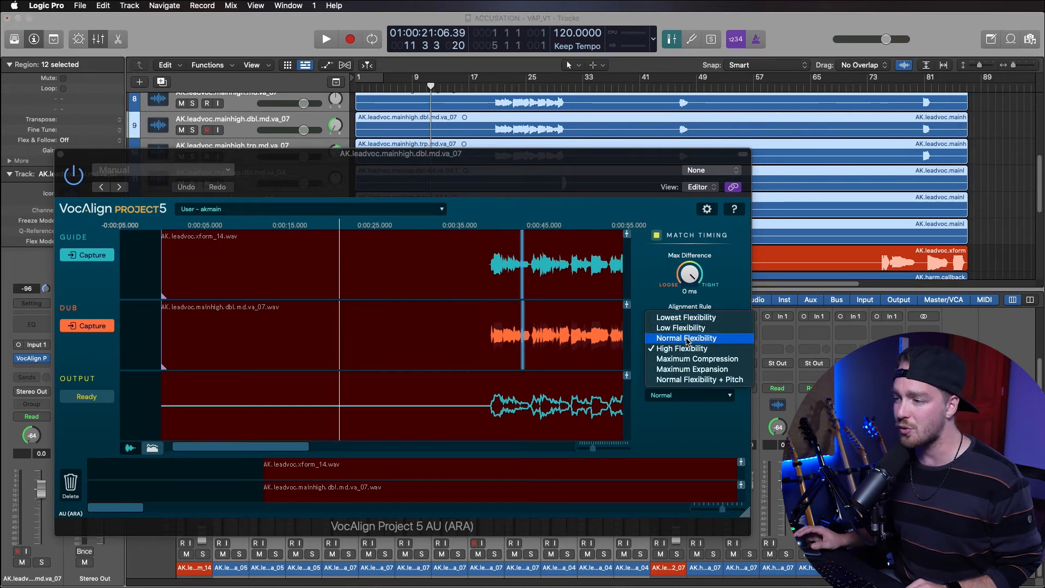
{"action": "left_click", "coordinate": [686, 338]}
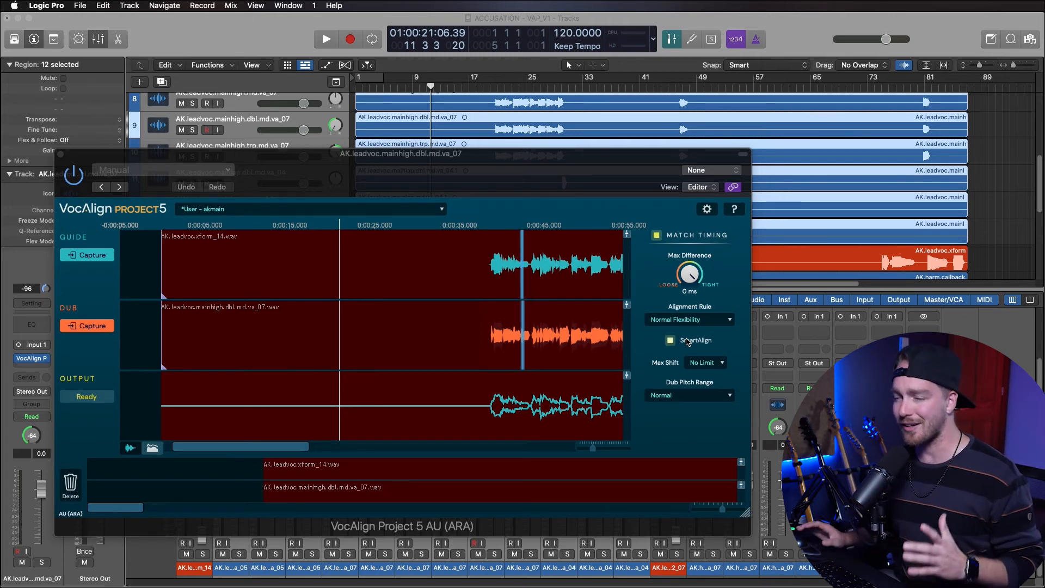
{"action": "left_click", "coordinate": [670, 339]}
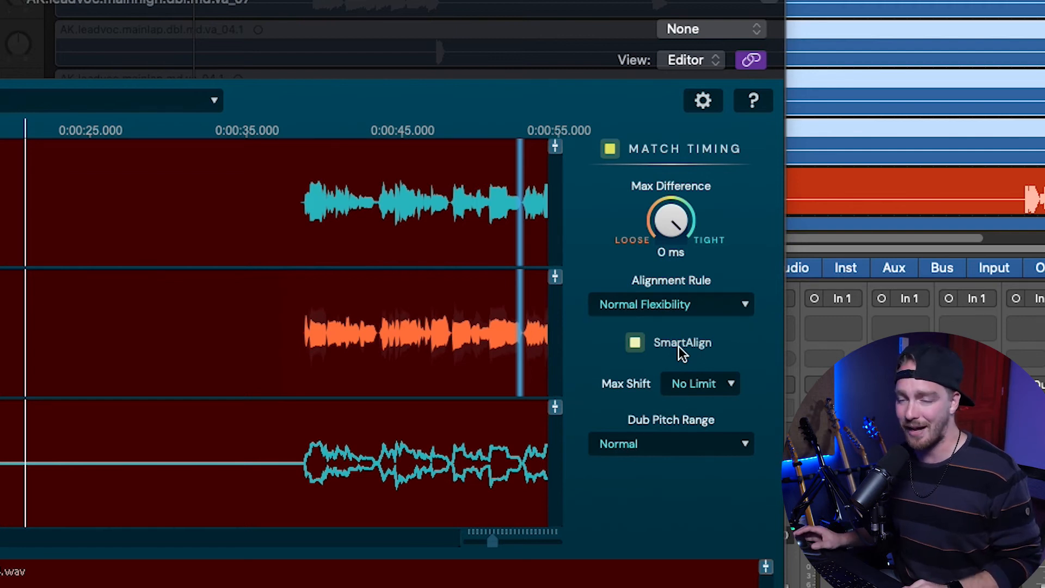
{"action": "left_click", "coordinate": [633, 342]}
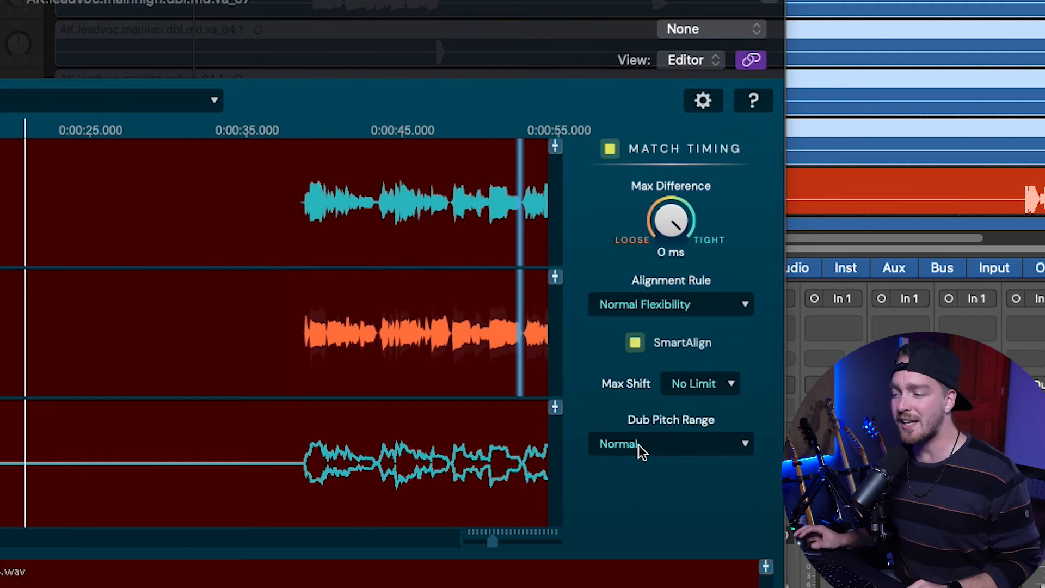
{"action": "mouse_move", "coordinate": [715, 400]}
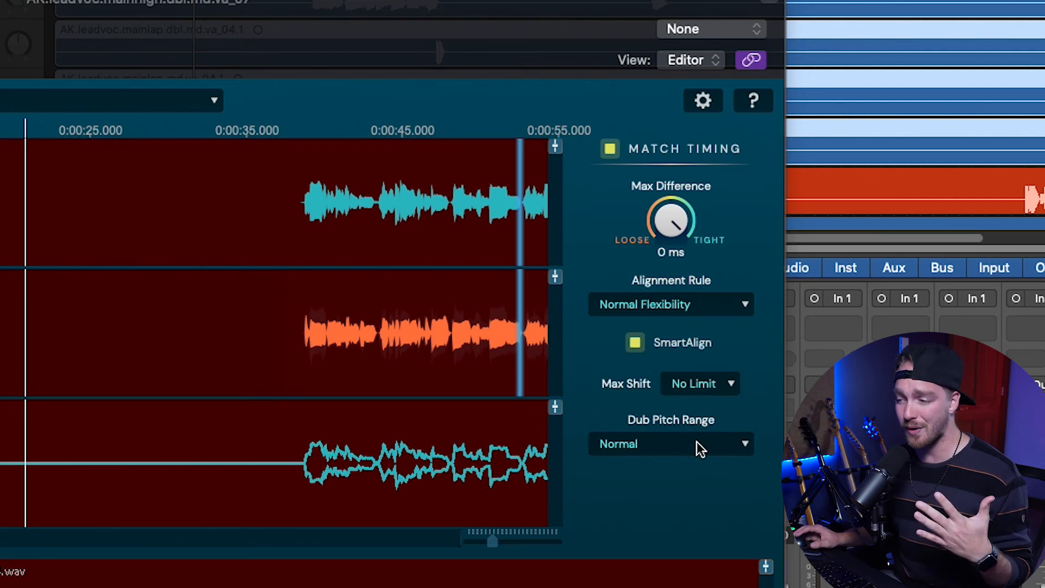
{"action": "left_click", "coordinate": [670, 445]}
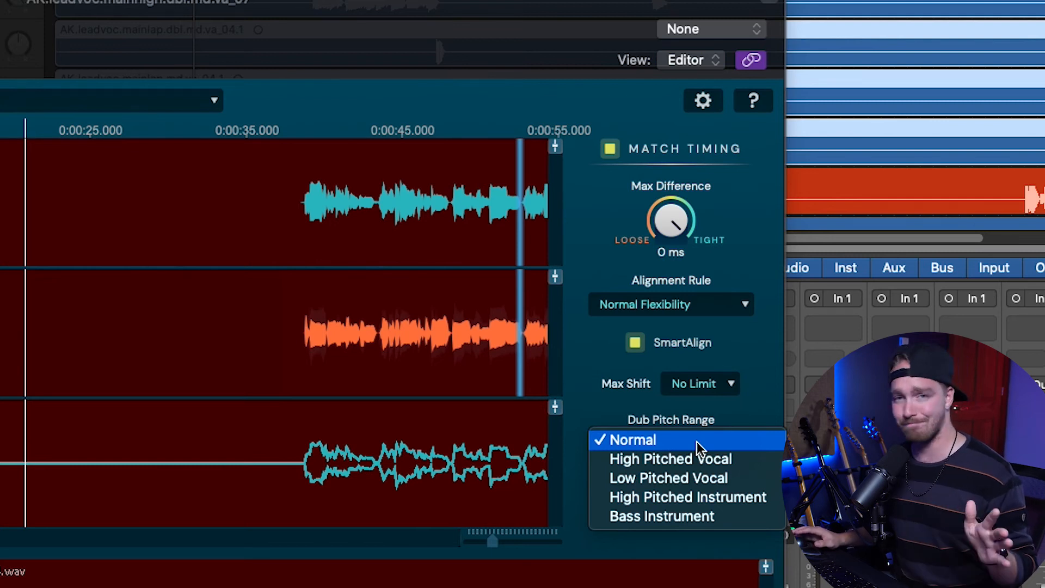
{"action": "left_click", "coordinate": [632, 439]}
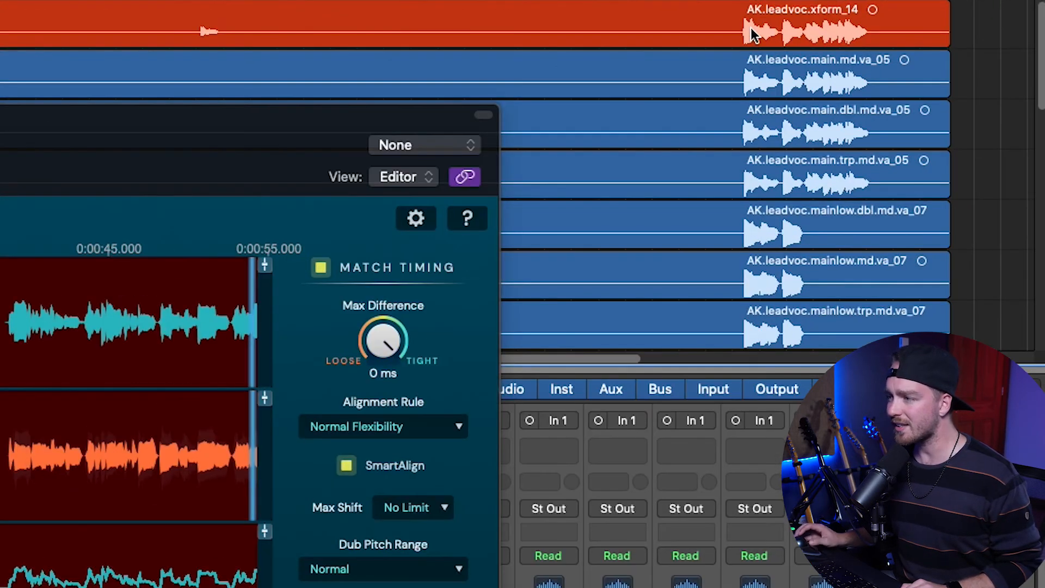
{"action": "scroll", "scroll_direction": "down", "scroll_amount": 3}
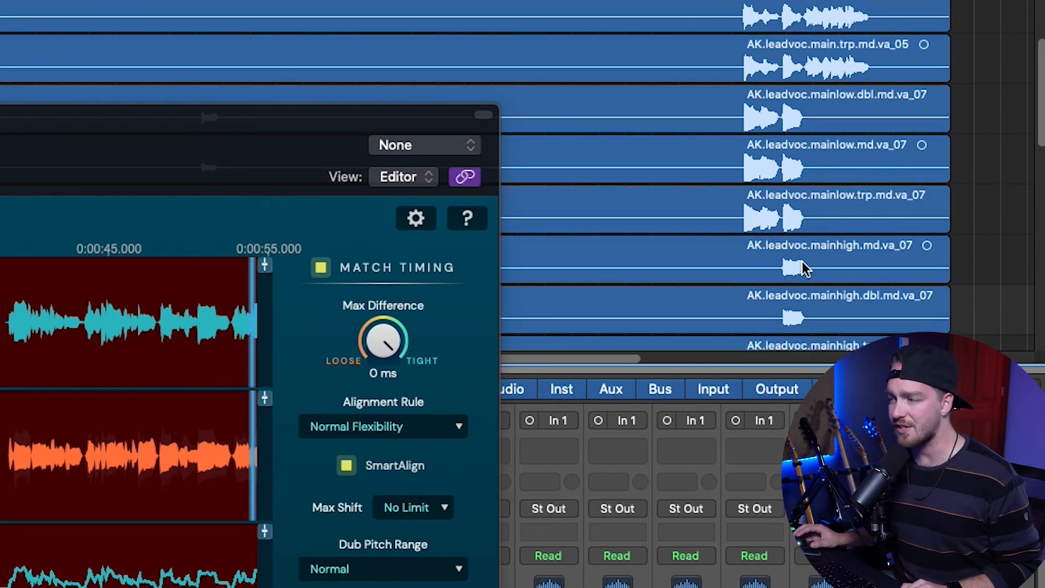
{"action": "mouse_move", "coordinate": [790, 273]}
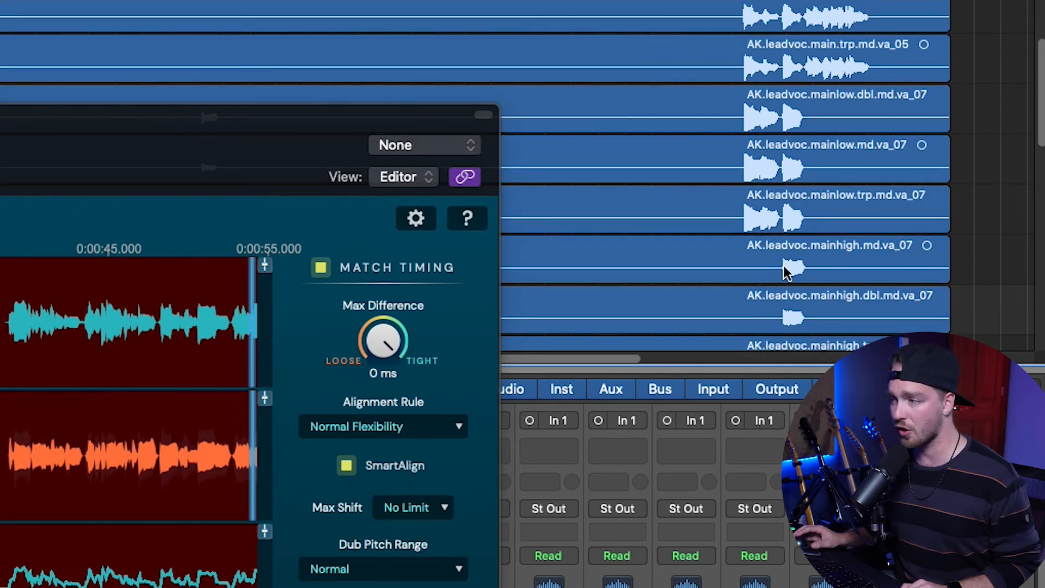